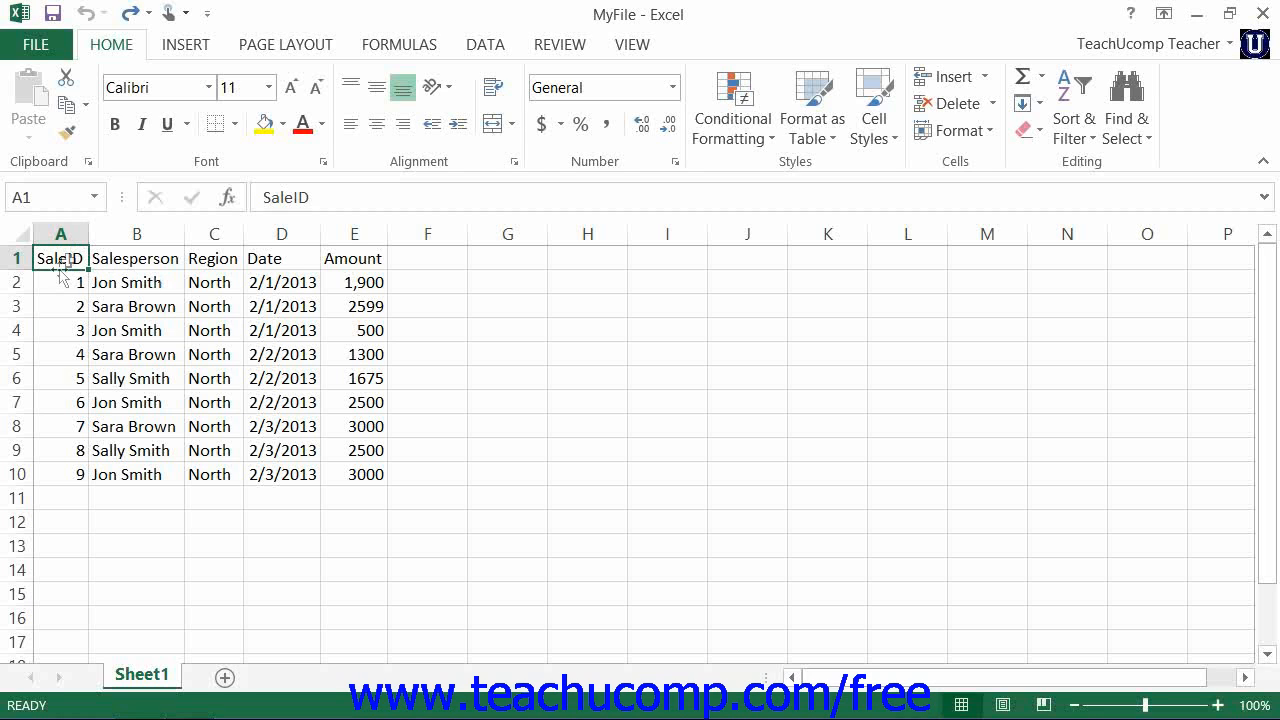
Step: Select the sales table A1:E10 and copy it
left_click_drag(60, 258, 353, 474)
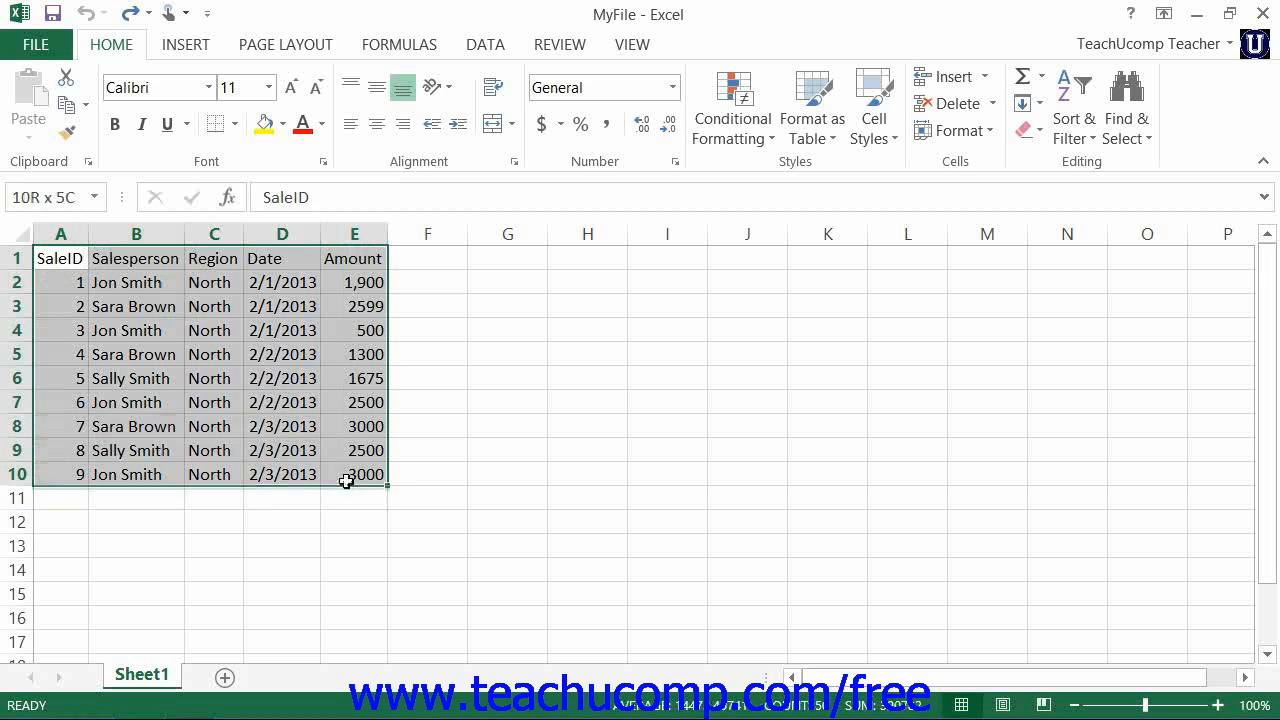
mouse_move(70, 104)
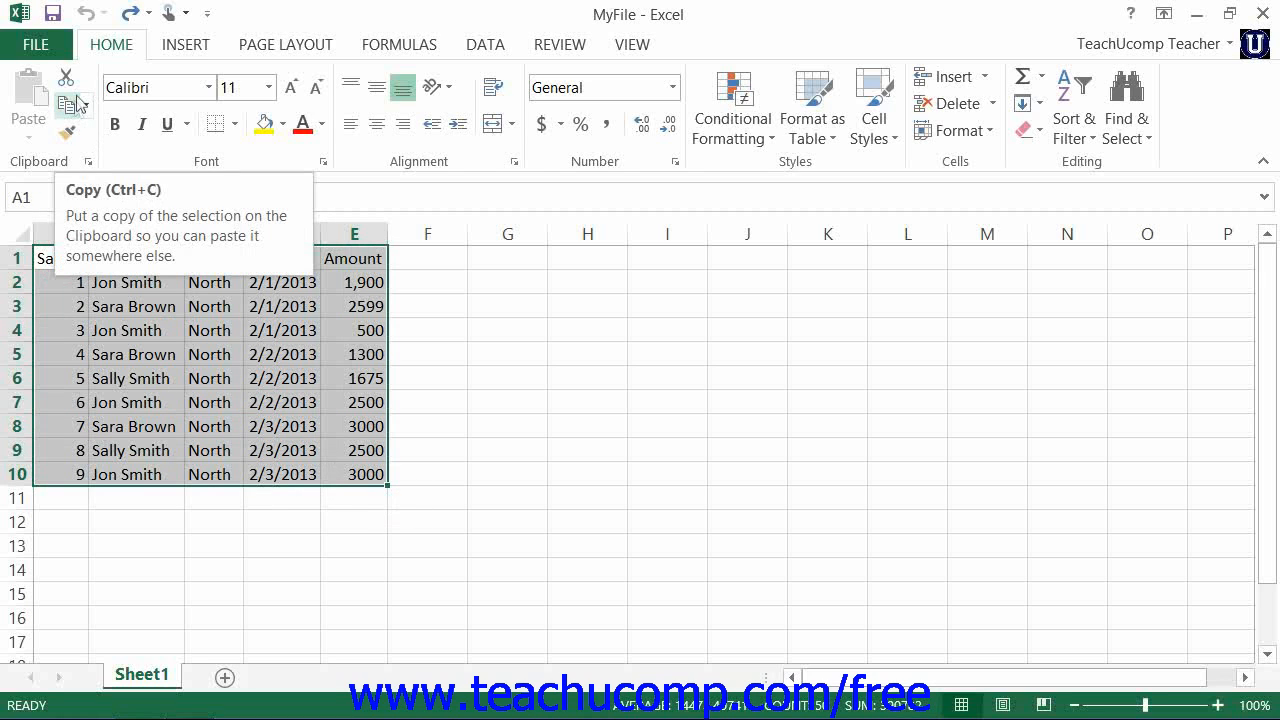
mouse_move(66, 78)
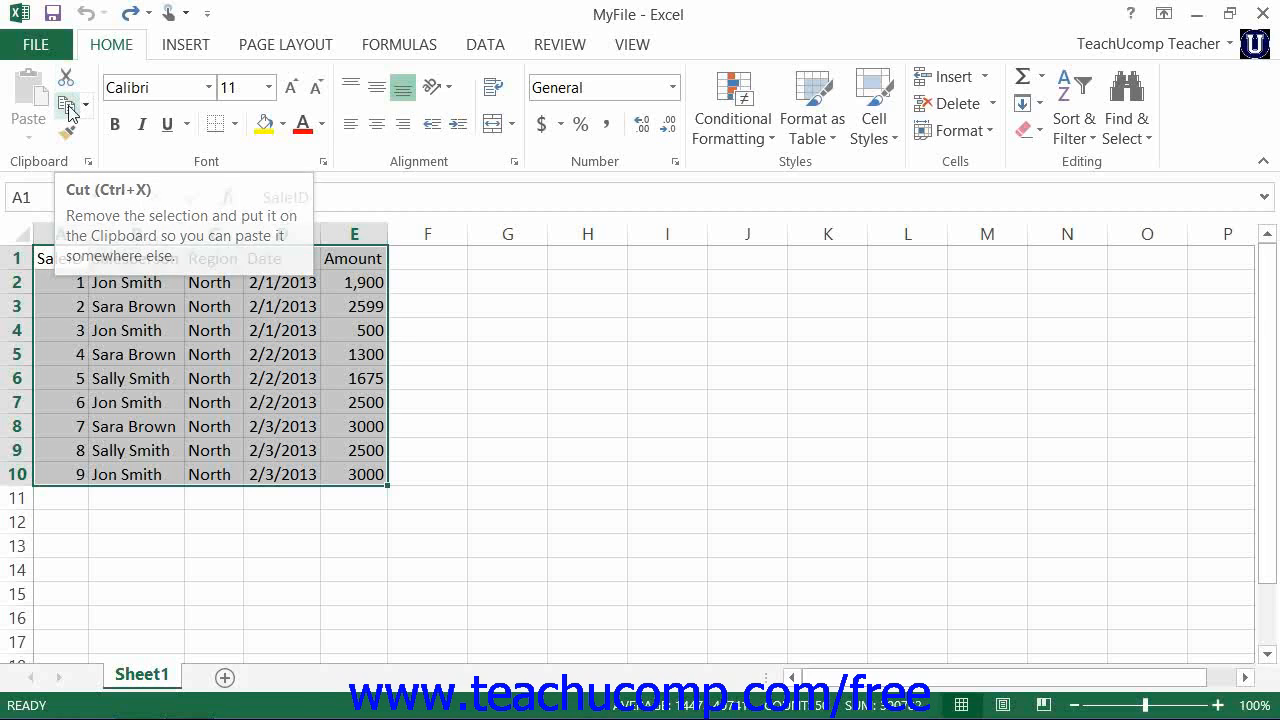
left_click(66, 104)
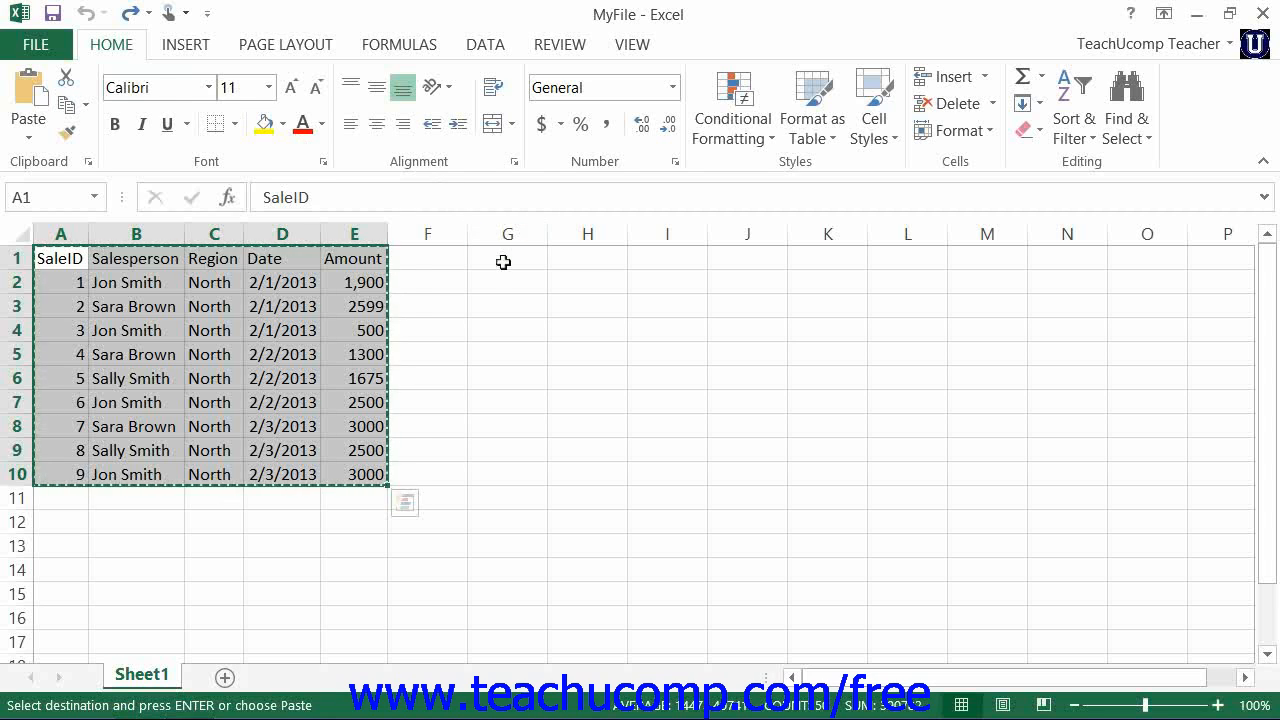
Step: Paste the copied sales table at G1, filling G1:K10
left_click(507, 257)
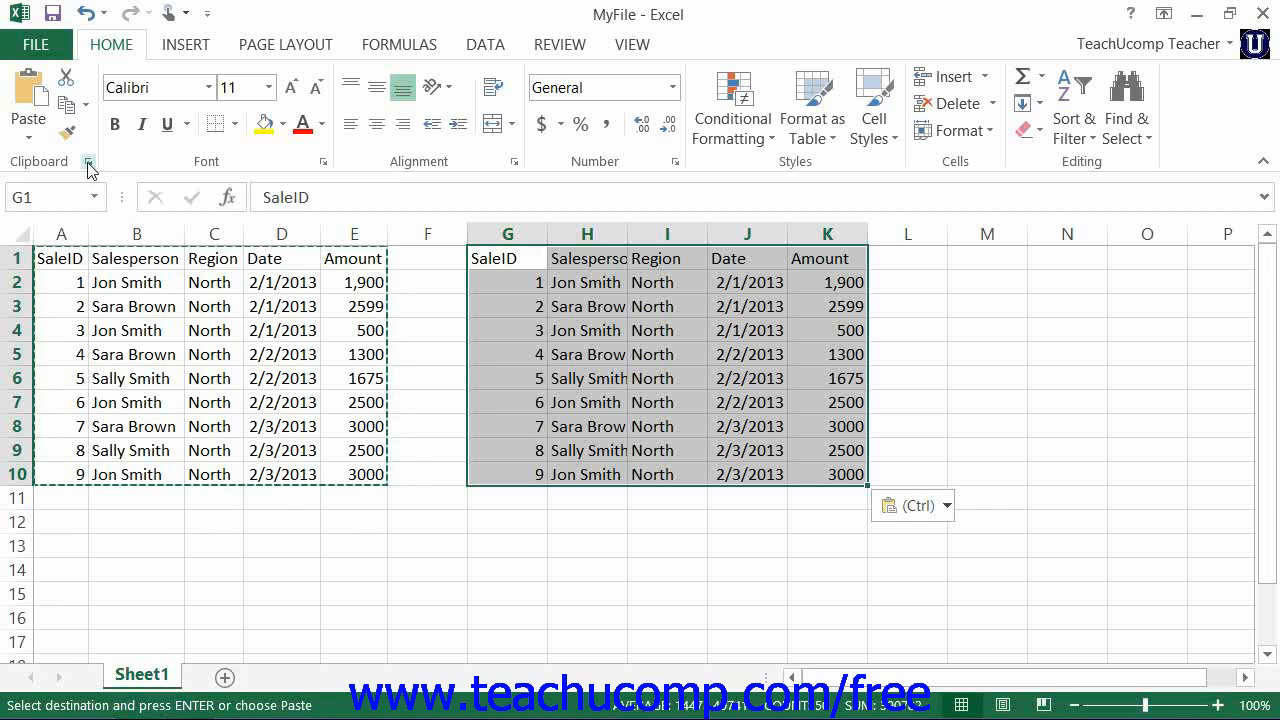
Step: Open the Clipboard pane and copy the Salesperson column into the collection
left_click(89, 161)
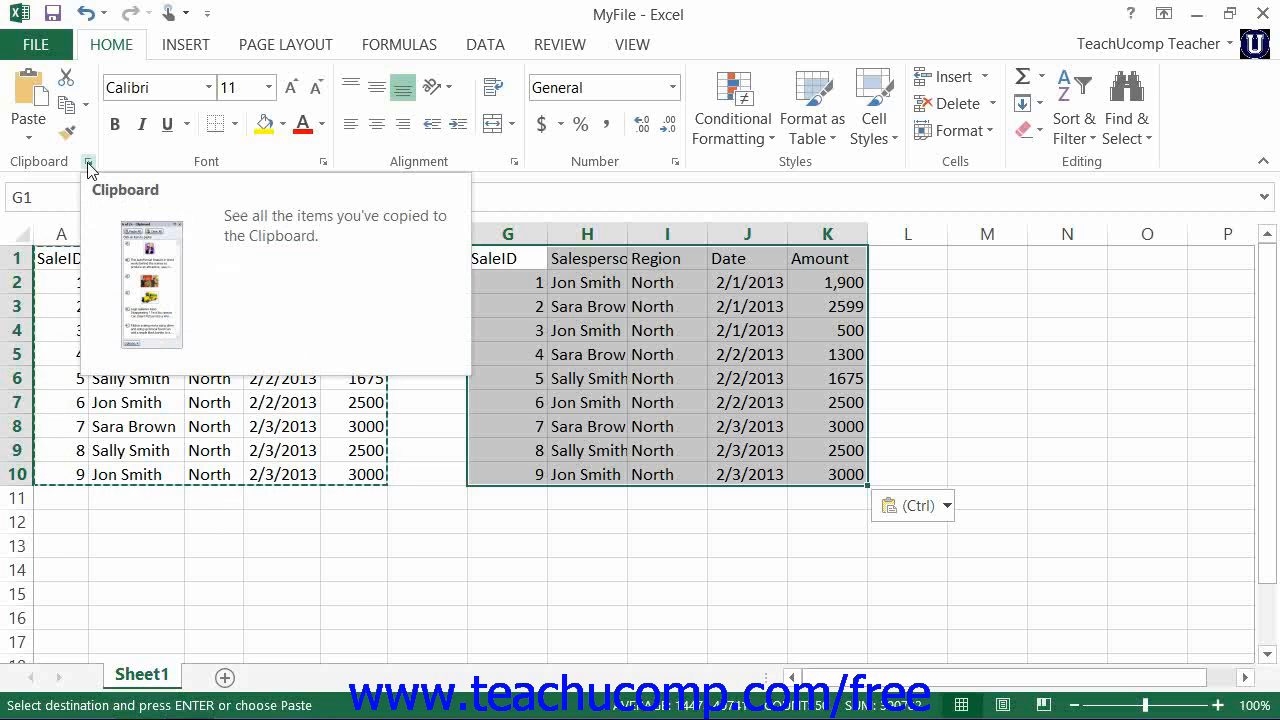
left_click(89, 161)
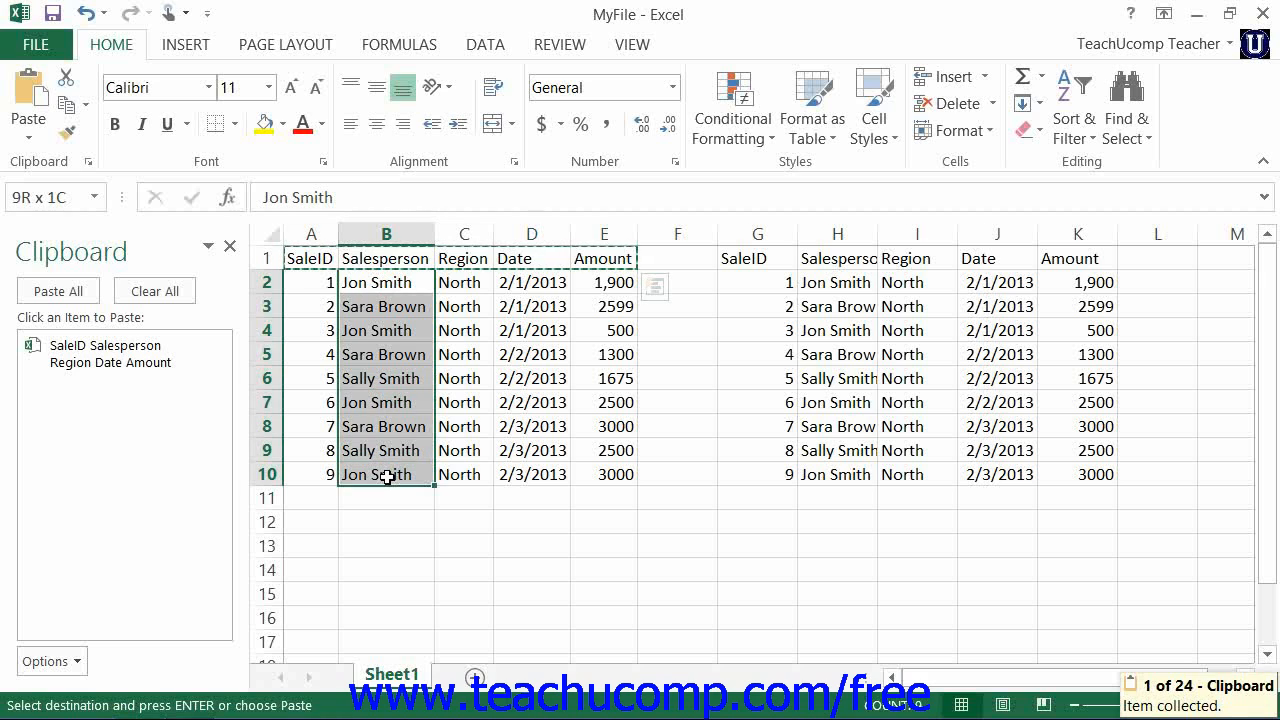
left_click(69, 105)
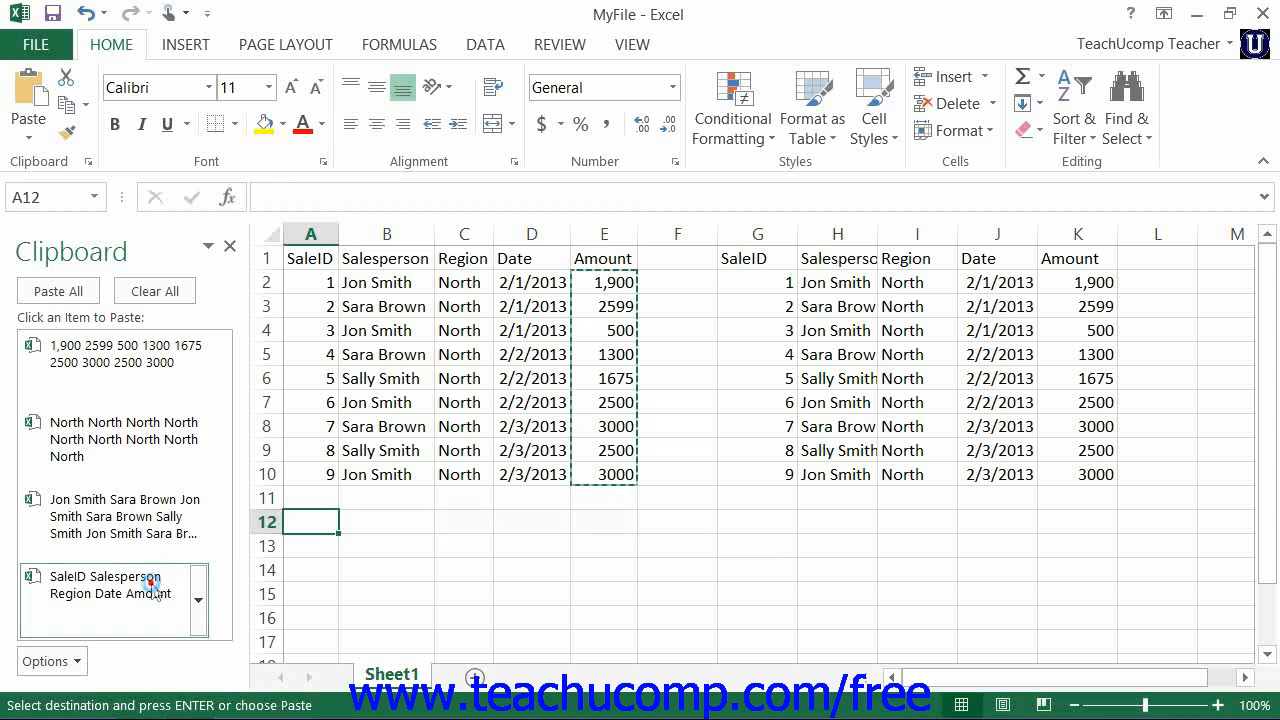
Step: Paste the SaleID–Amount header item from the Clipboard pane into row 12
left_click(110, 585)
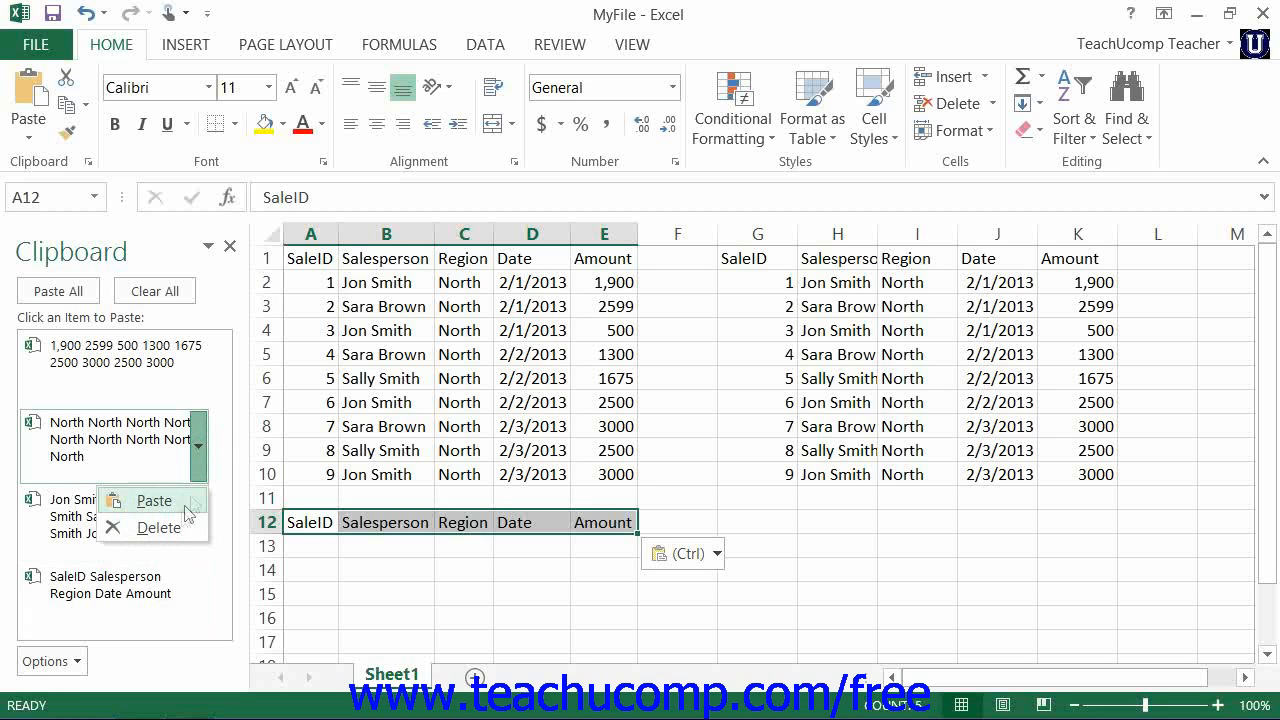
mouse_move(155, 527)
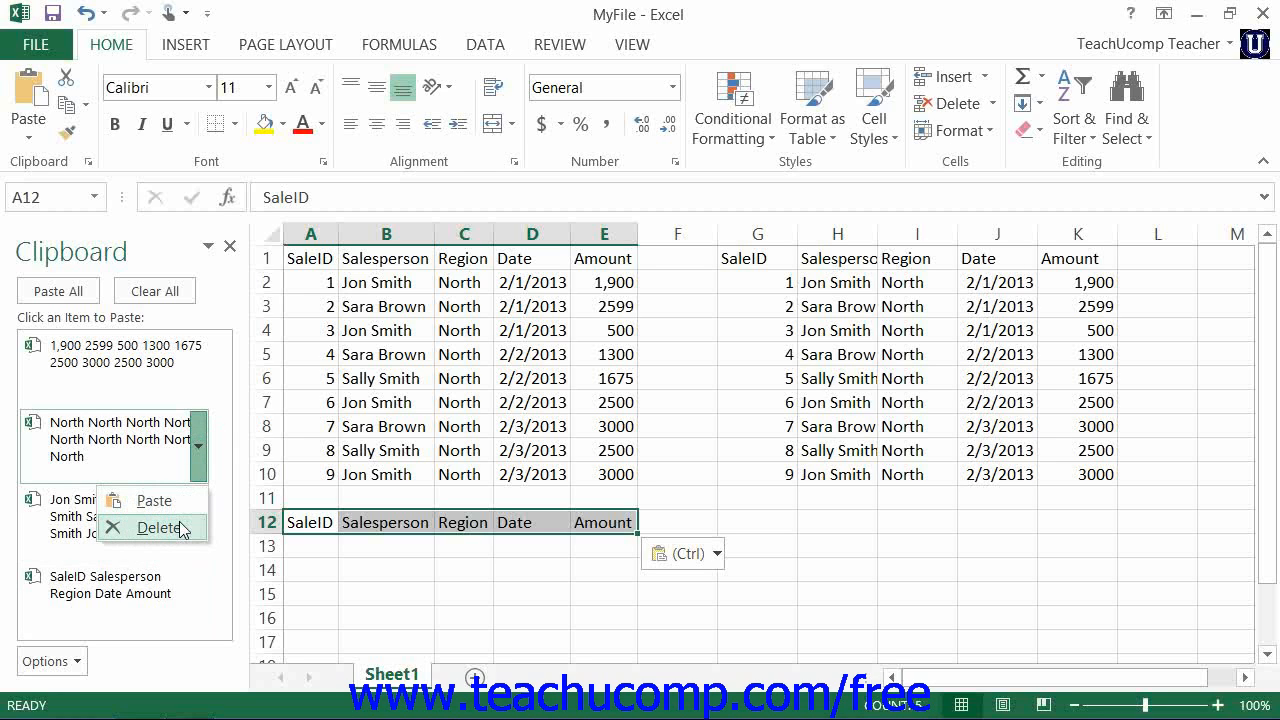
Step: Delete the Region item from the Clipboard pane, then clear all items
left_click(160, 528)
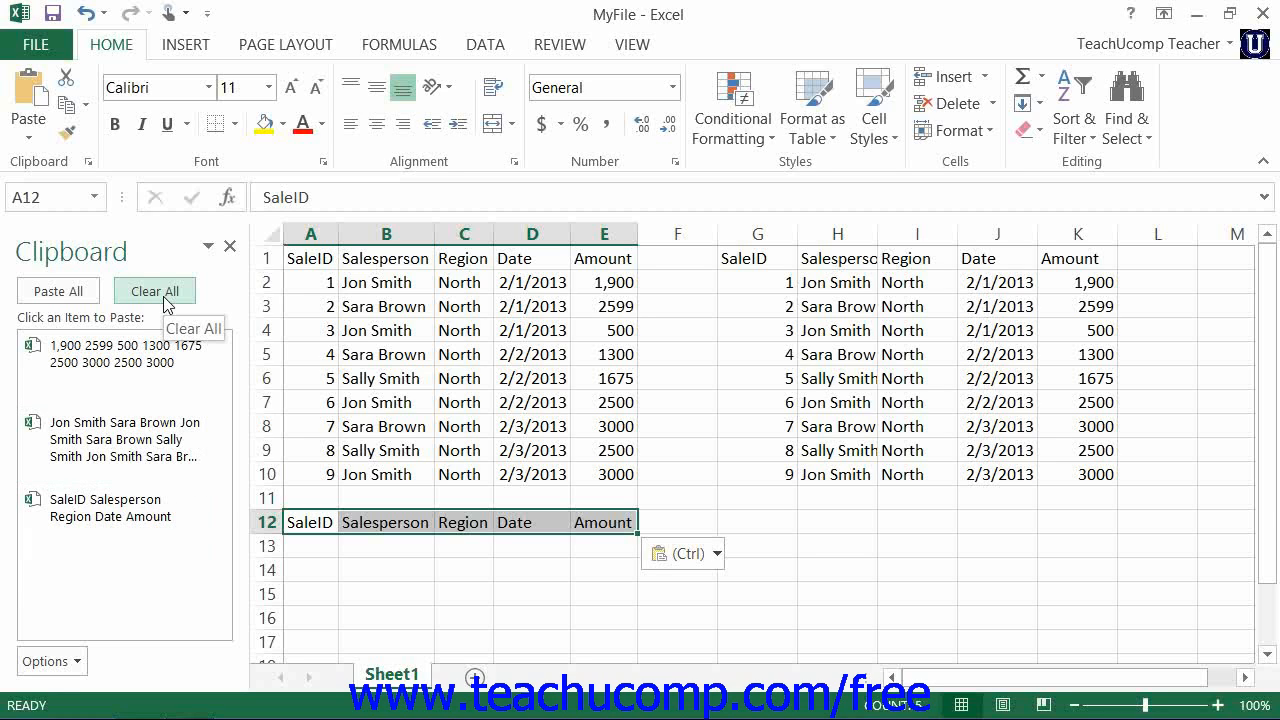
left_click(154, 290)
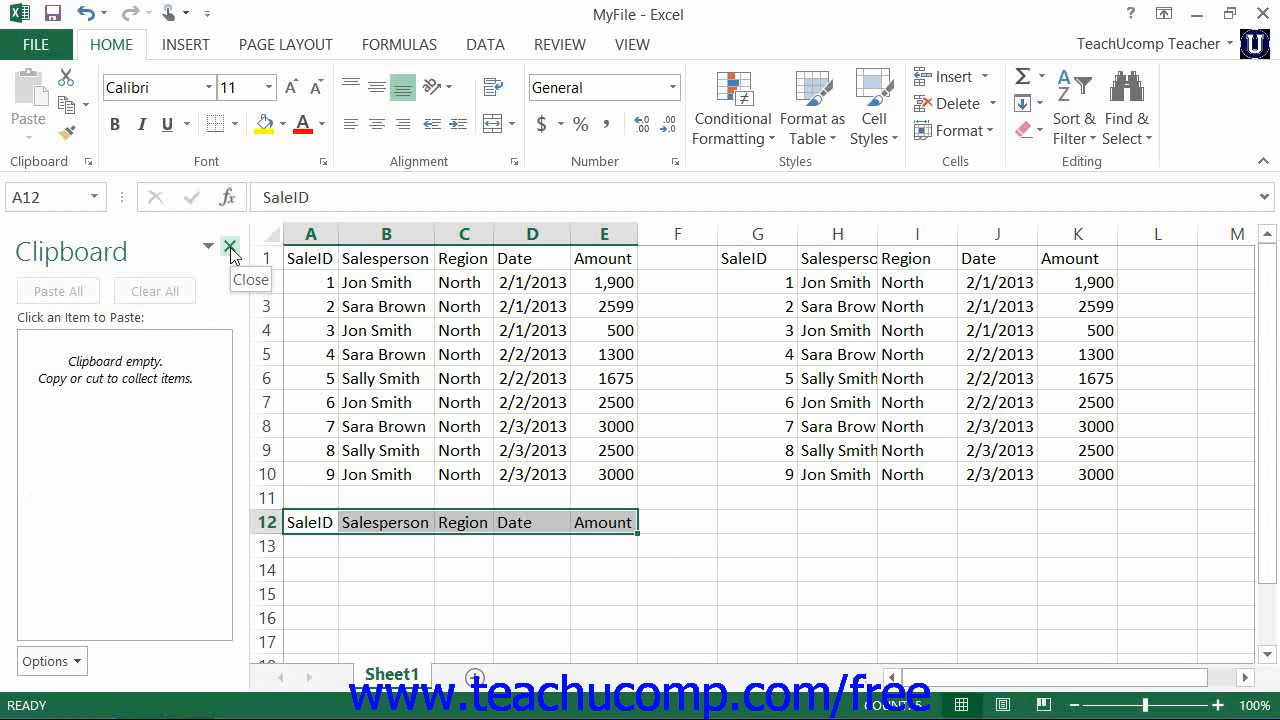
Step: Close the emptied Clipboard pane
left_click(231, 247)
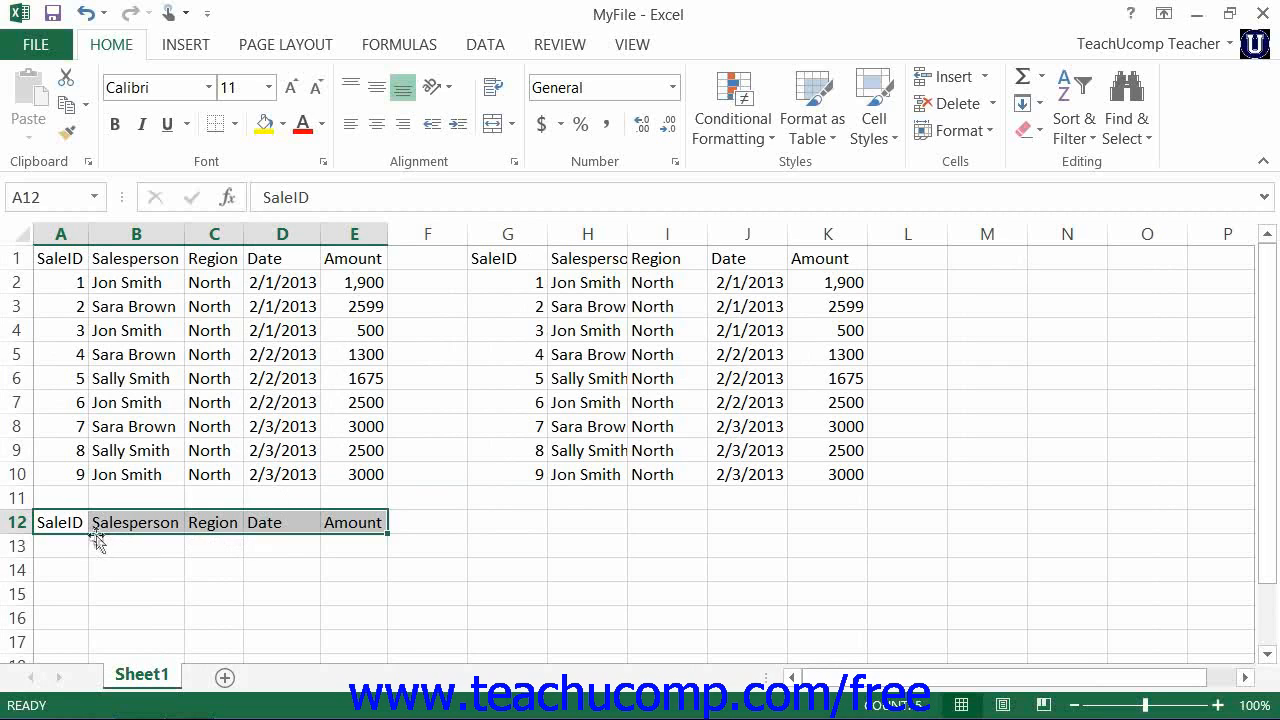
mouse_move(95, 530)
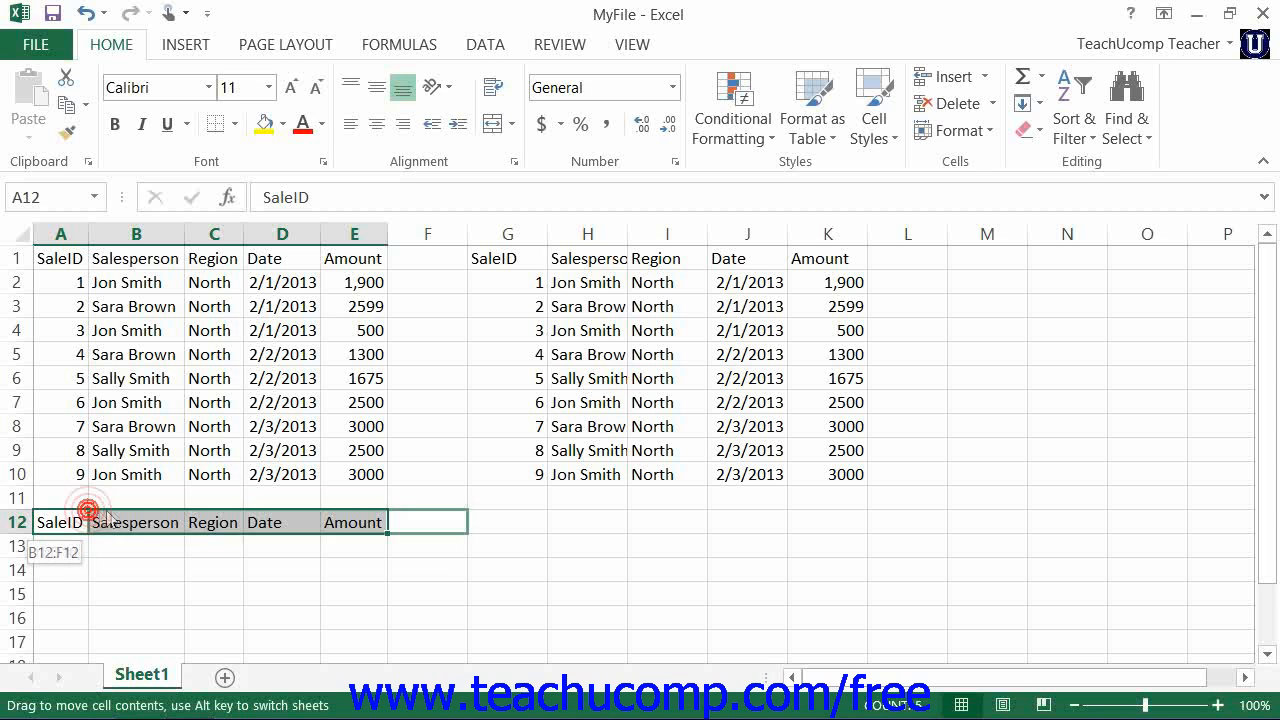
Step: Drag the A12:E12 header row over to G12:K12
left_click_drag(90, 521, 340, 521)
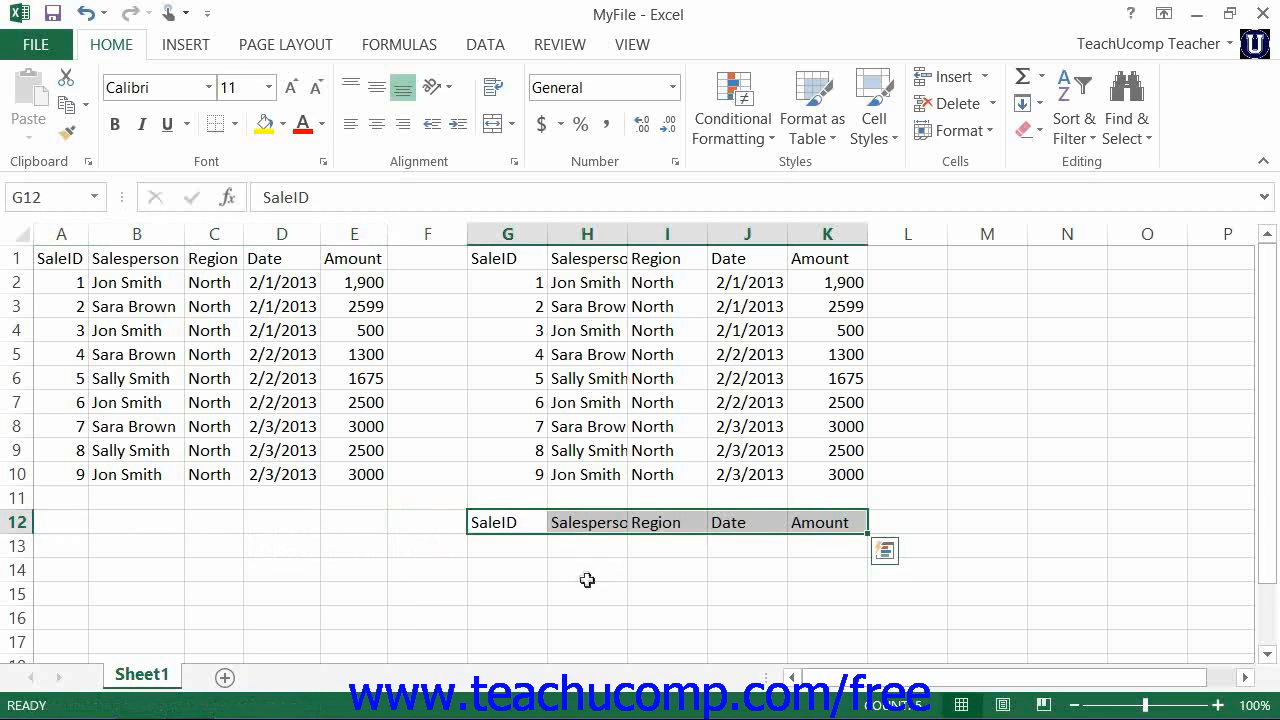
mouse_move(581, 569)
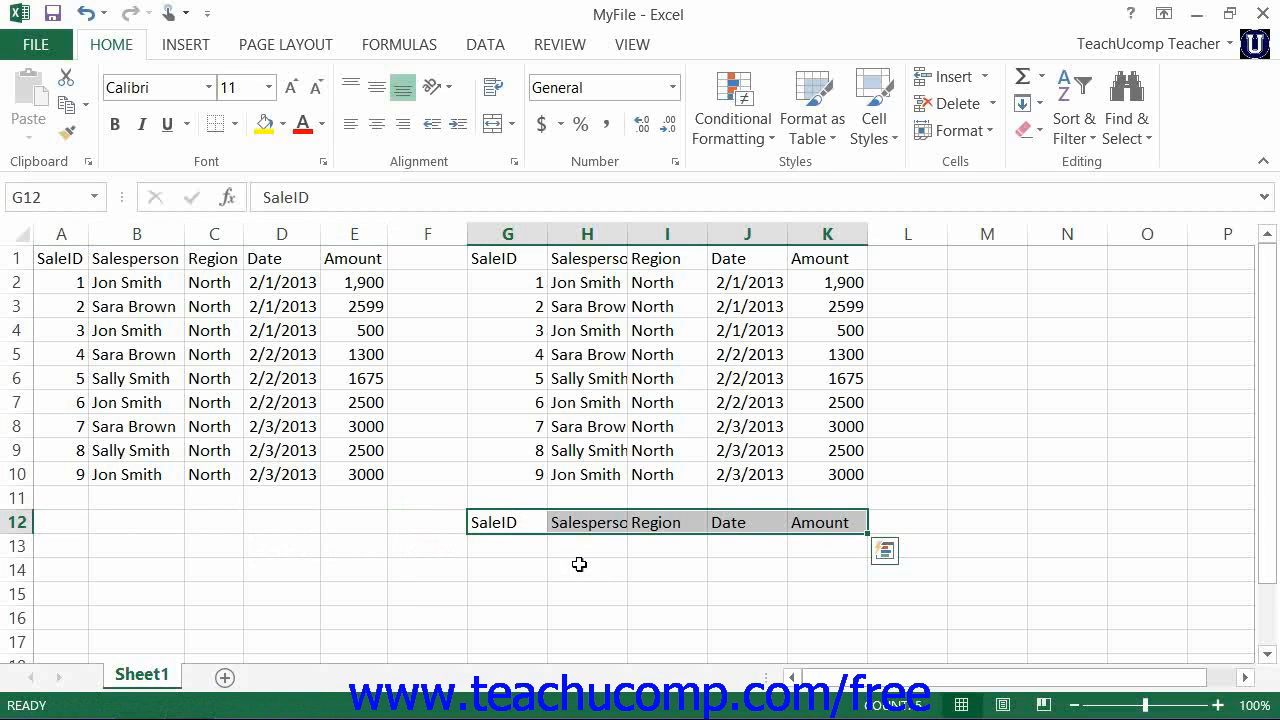
mouse_move(565, 538)
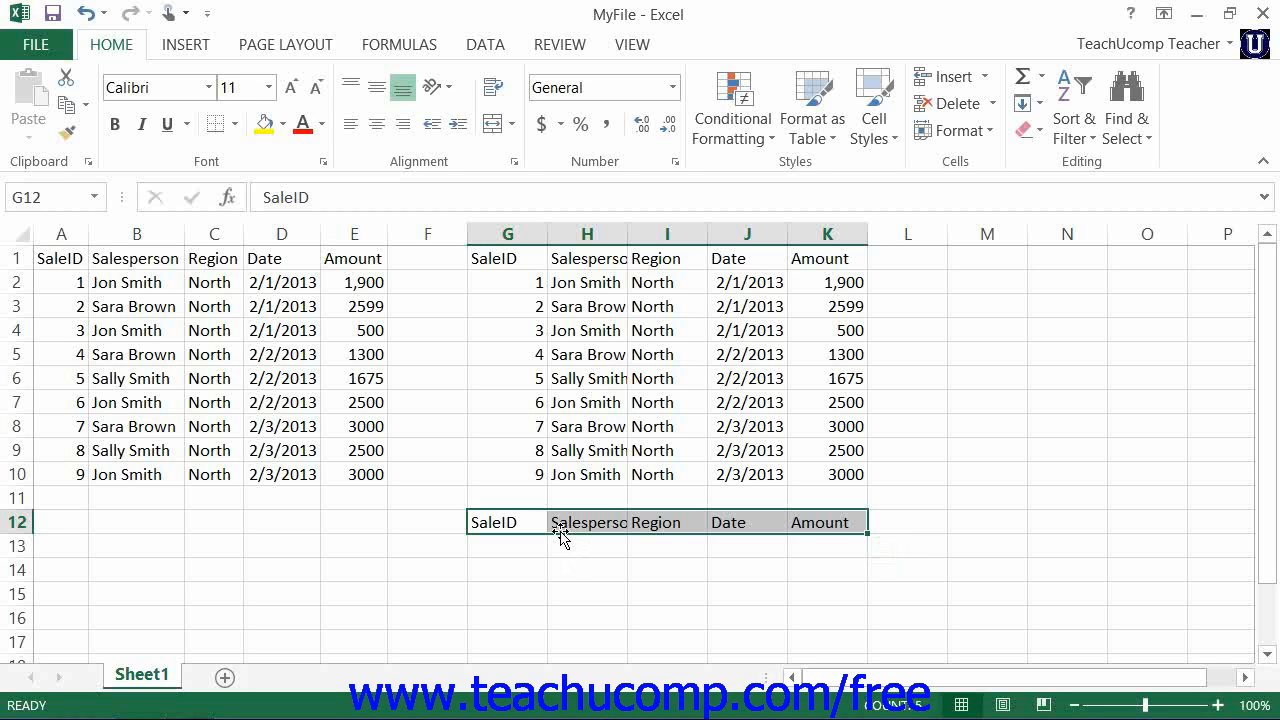